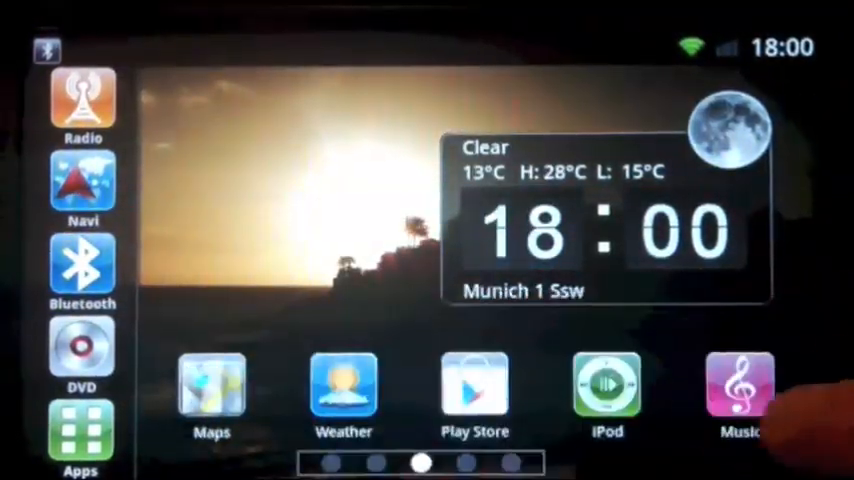
Step: Show all installed apps from the dock, scroll the drawer, and launch Google Maps
click(80, 440)
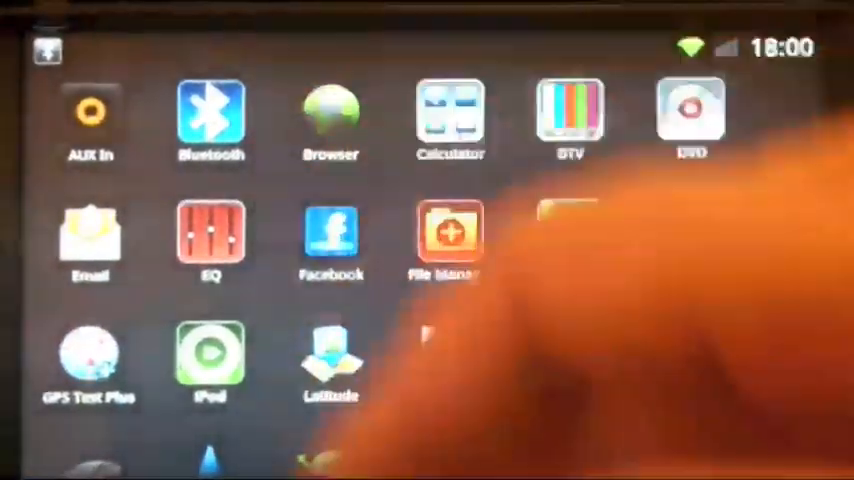
scroll(down, 3)
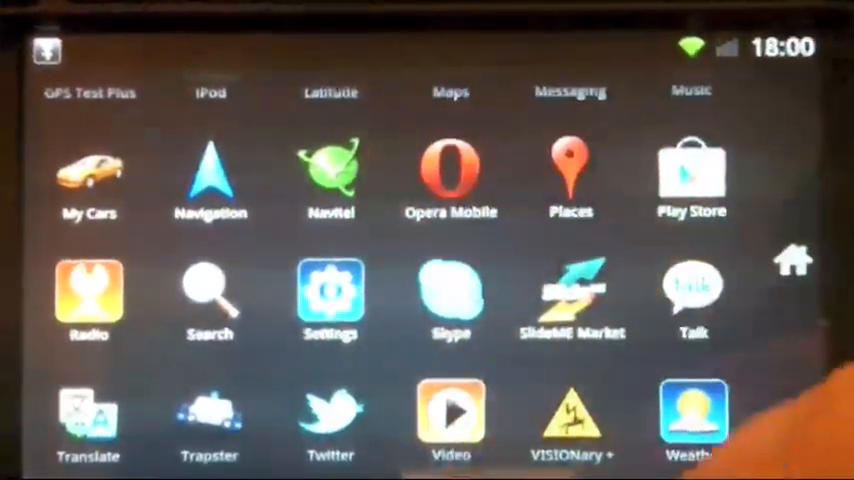
click(792, 260)
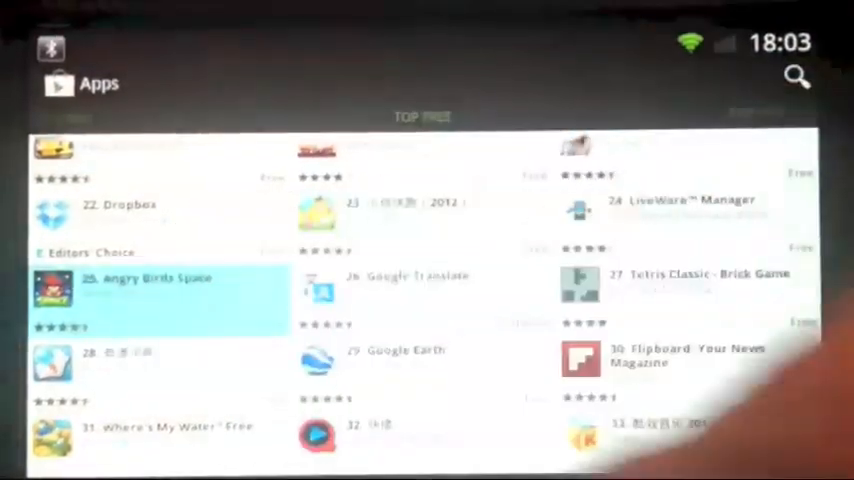
Step: Install Angry Birds Space from the Top Free chart, accepting its permissions to download
click(156, 290)
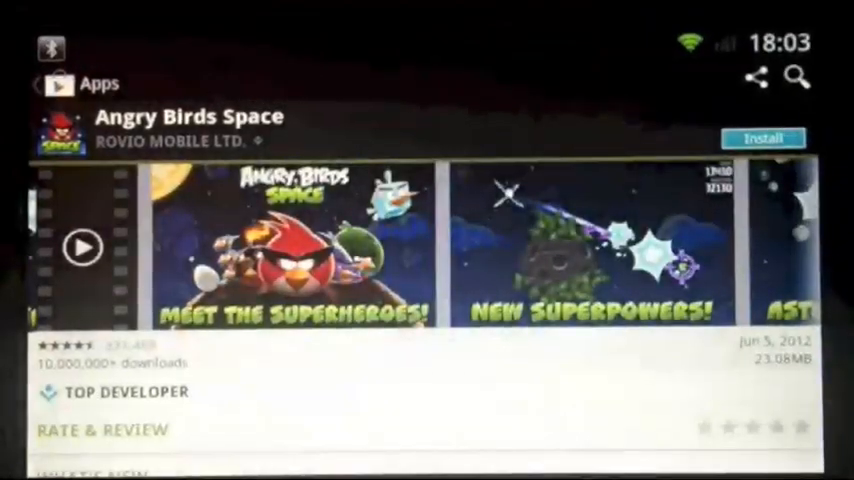
click(762, 136)
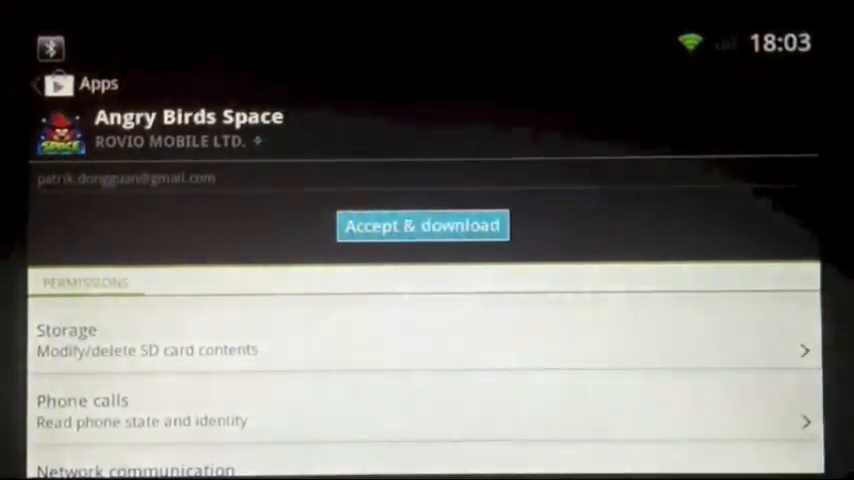
click(422, 224)
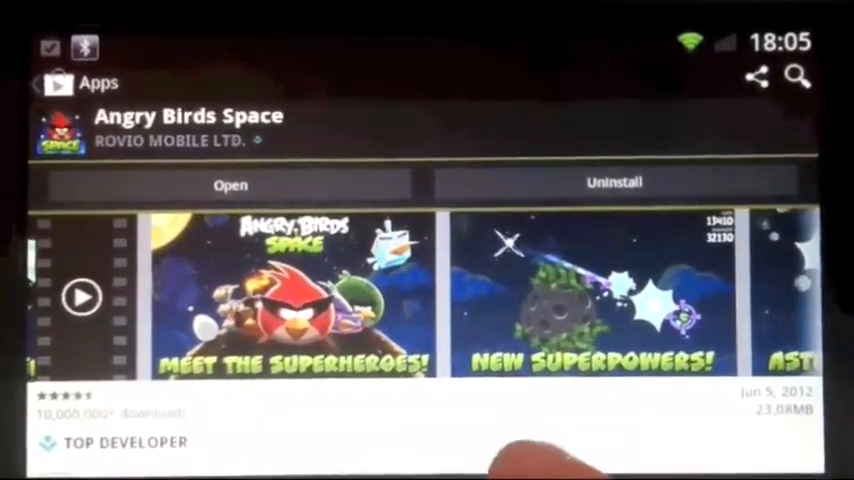
Step: Launch Angry Birds Space from its store page and hit Play on the title screen
click(230, 184)
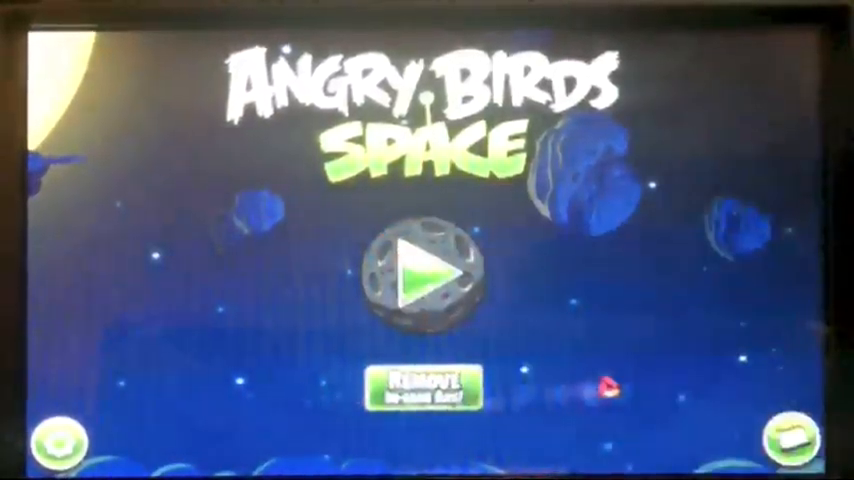
click(424, 272)
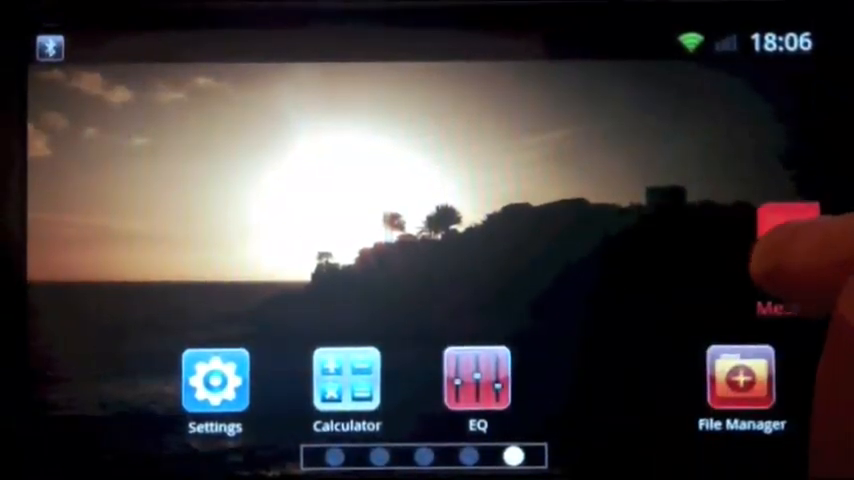
Step: Show the installed apps list and scroll the drawer where Angry Birds now appears
click(784, 230)
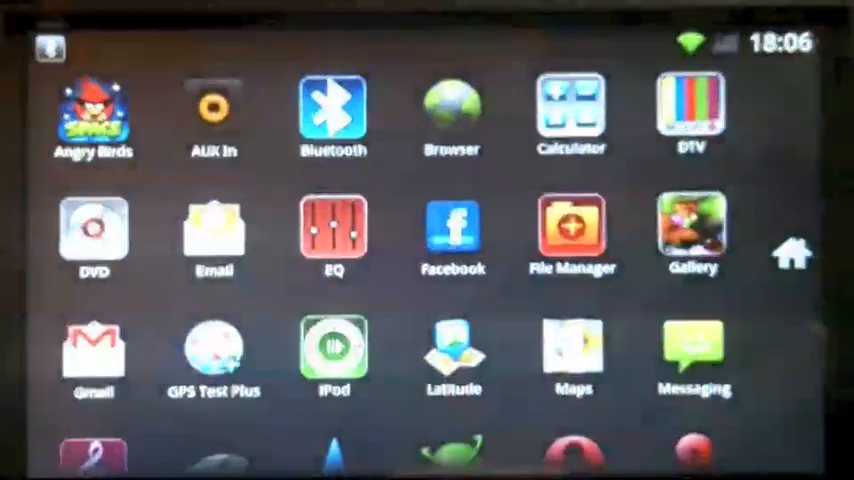
scroll(down, 3)
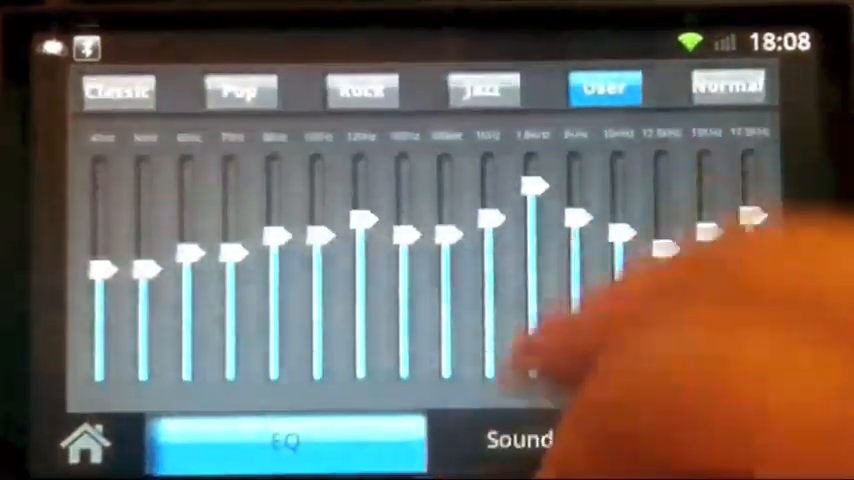
Step: Lower a band in the User curve, then apply the Jazz and Pop presets
drag(532, 184, 532, 240)
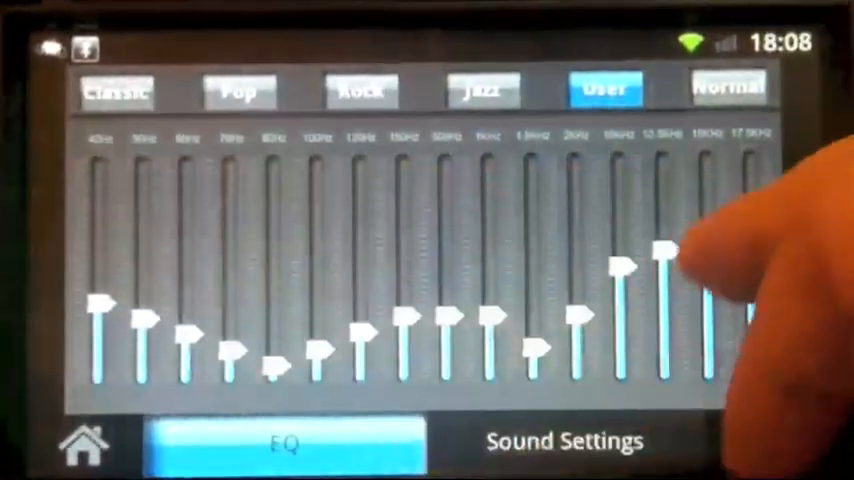
click(482, 88)
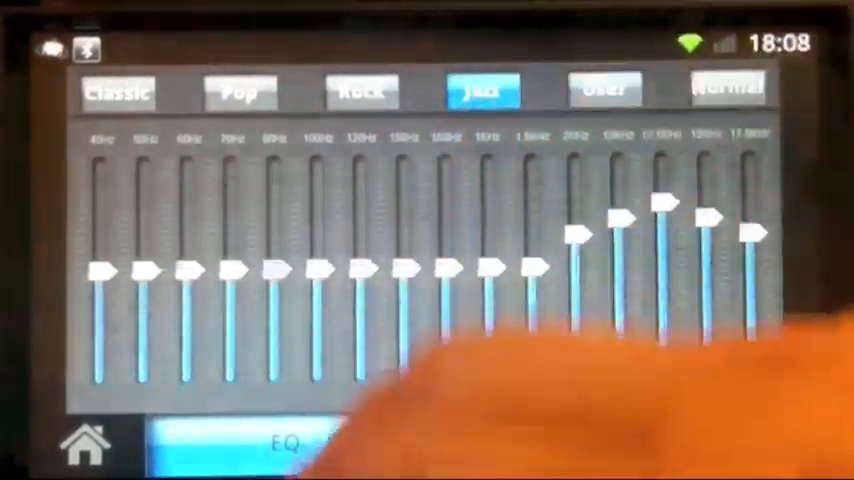
click(238, 90)
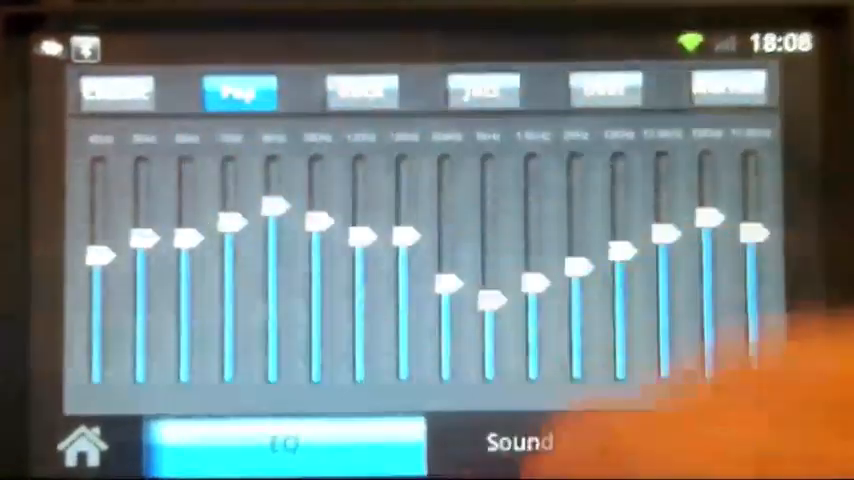